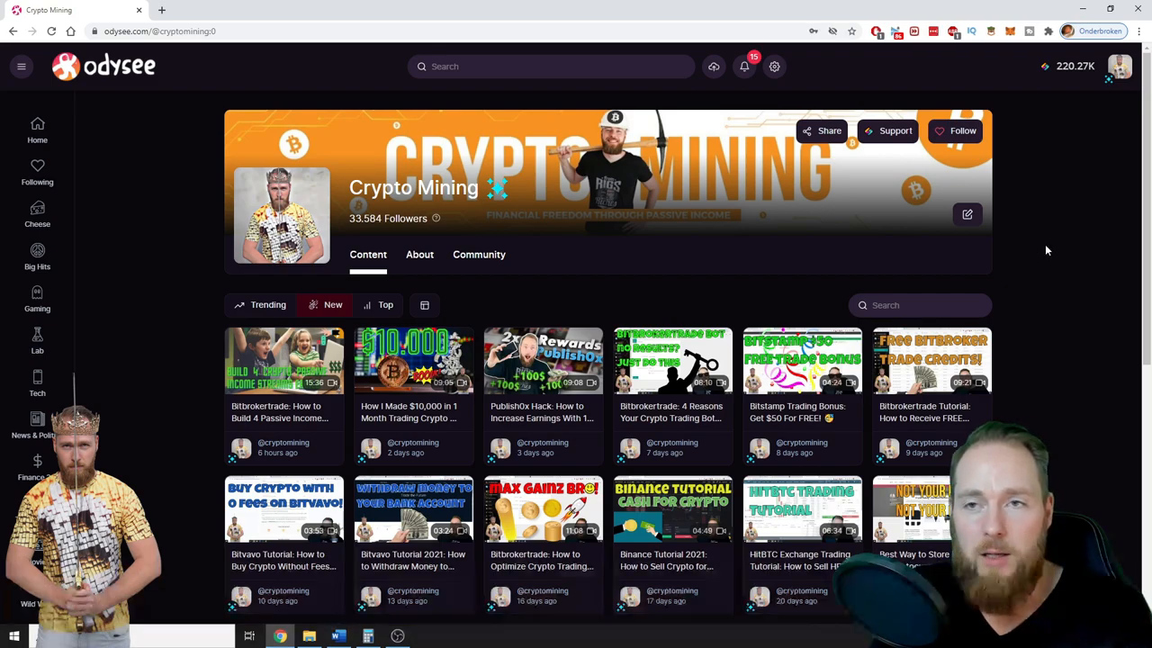
- Filter the wallet's transaction history to show only Support transactions
left_click(1065, 64)
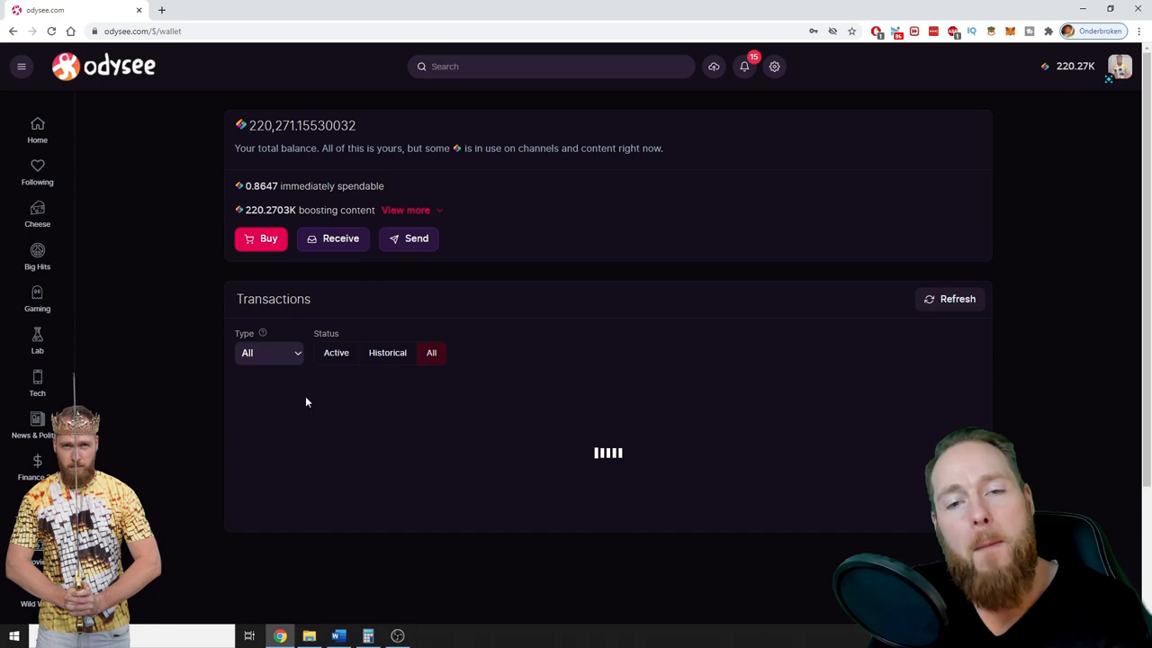
left_click(270, 351)
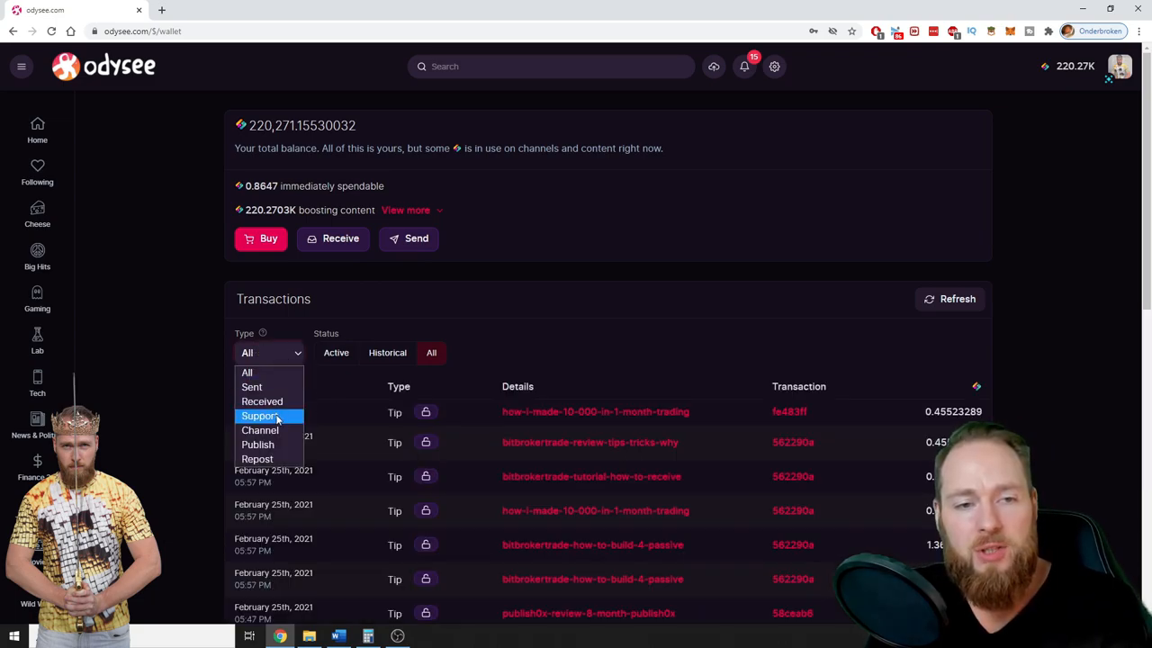
left_click(259, 414)
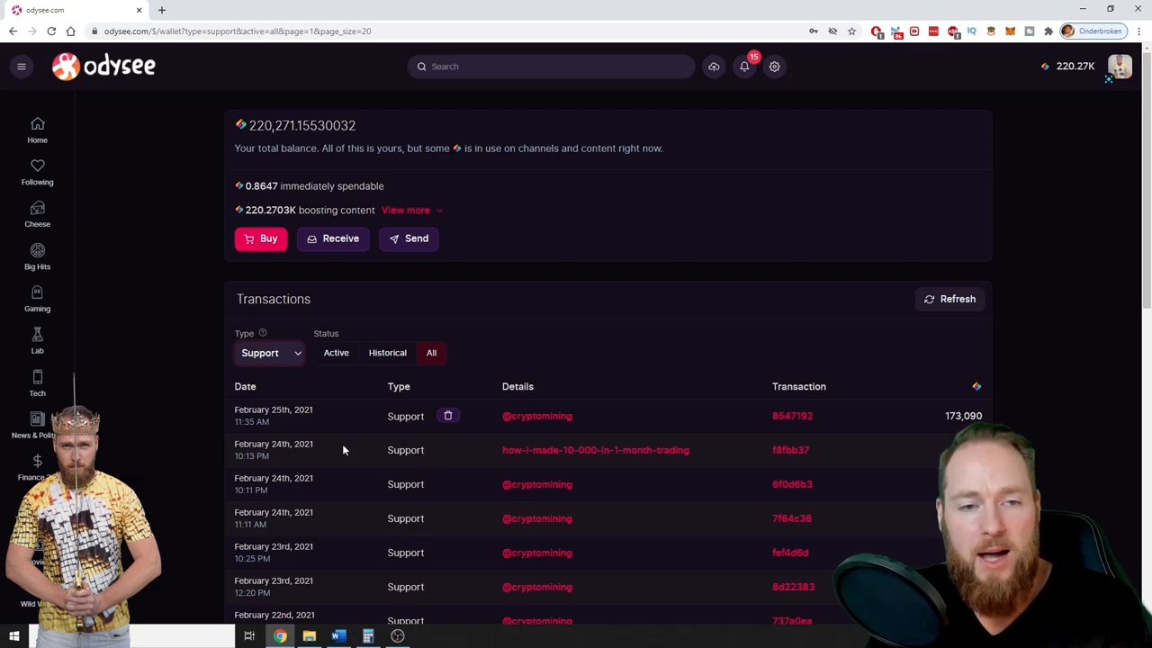
mouse_move(448, 415)
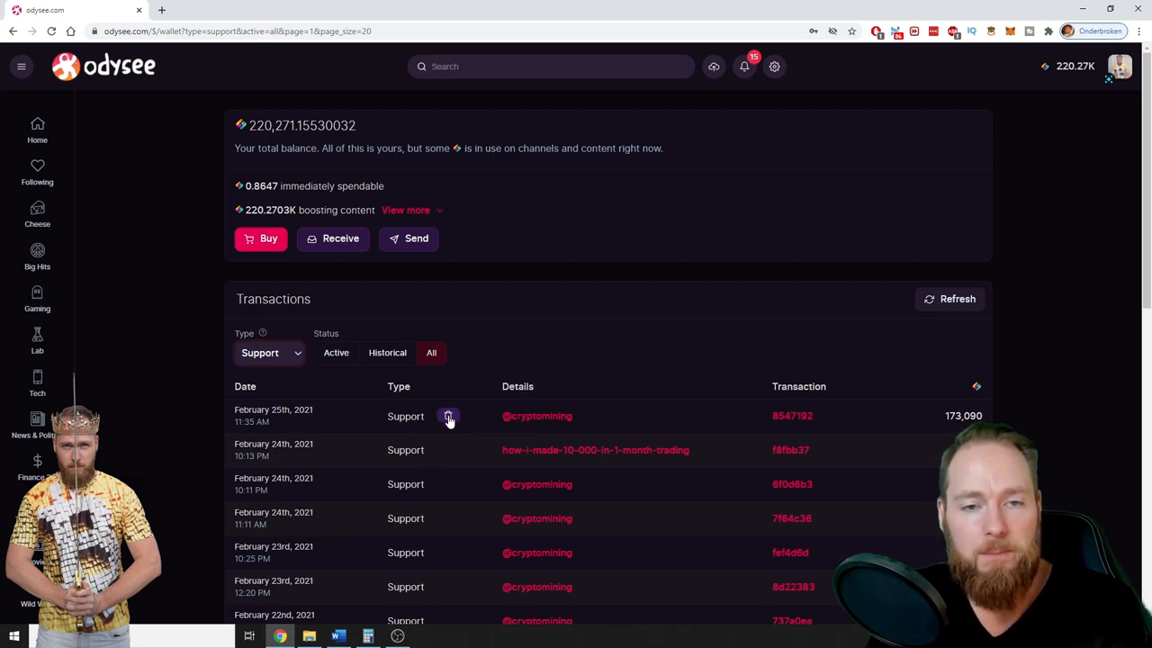
mouse_move(479, 399)
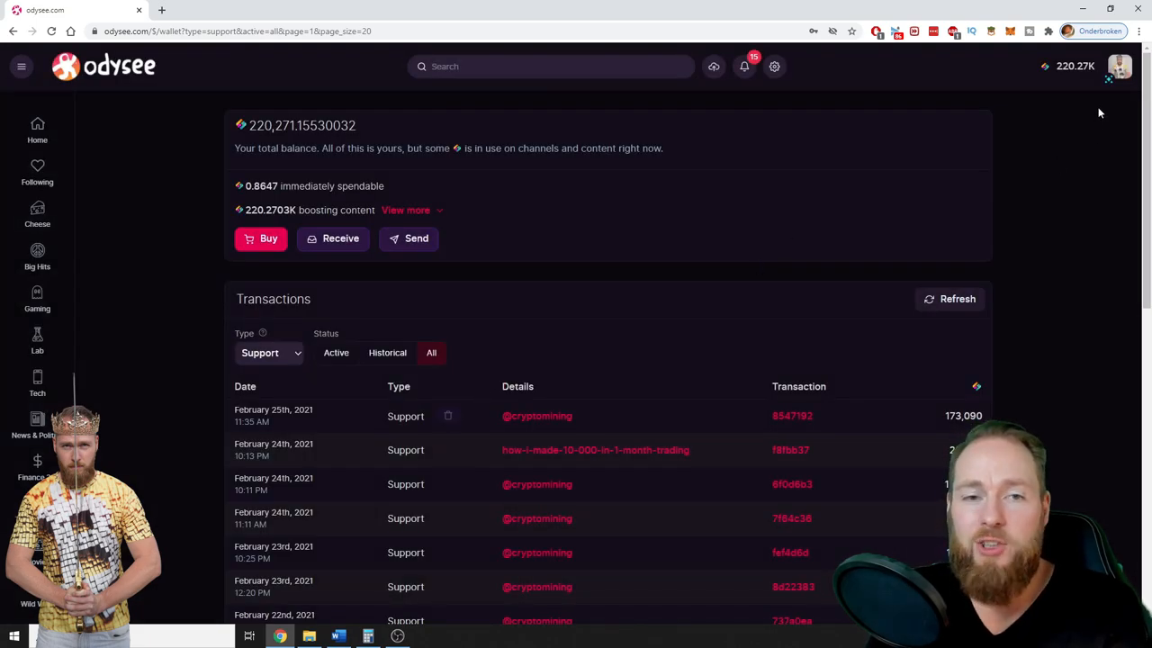
- Navigate from the account menu to the Crypto Mining channel page
left_click(1119, 65)
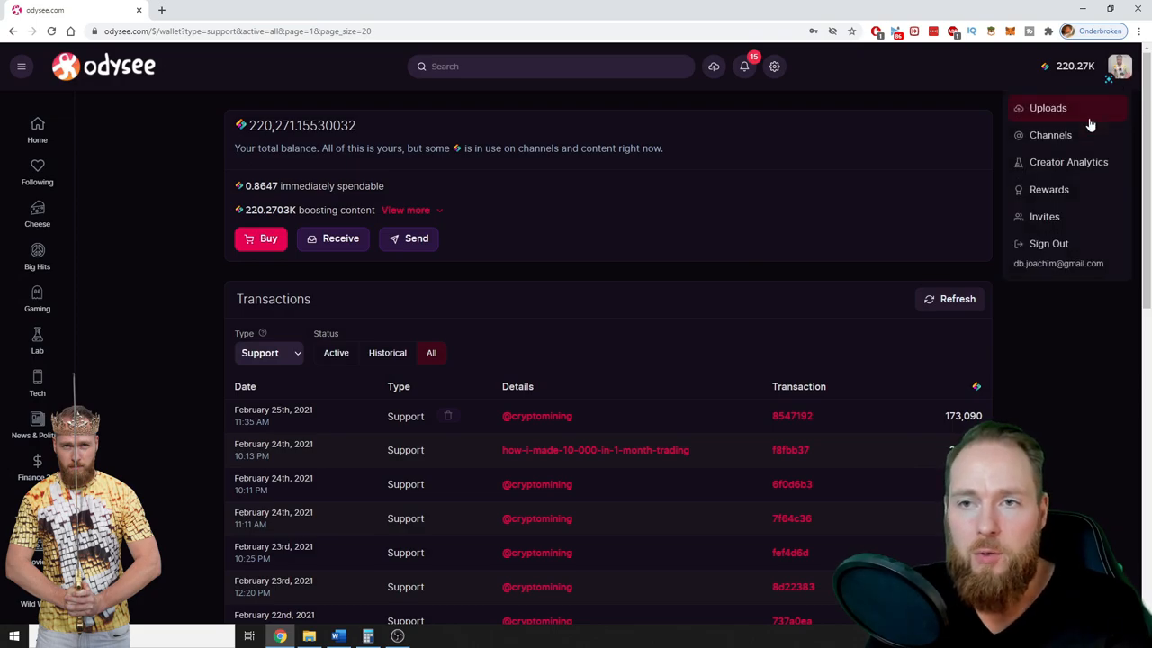
left_click(536, 414)
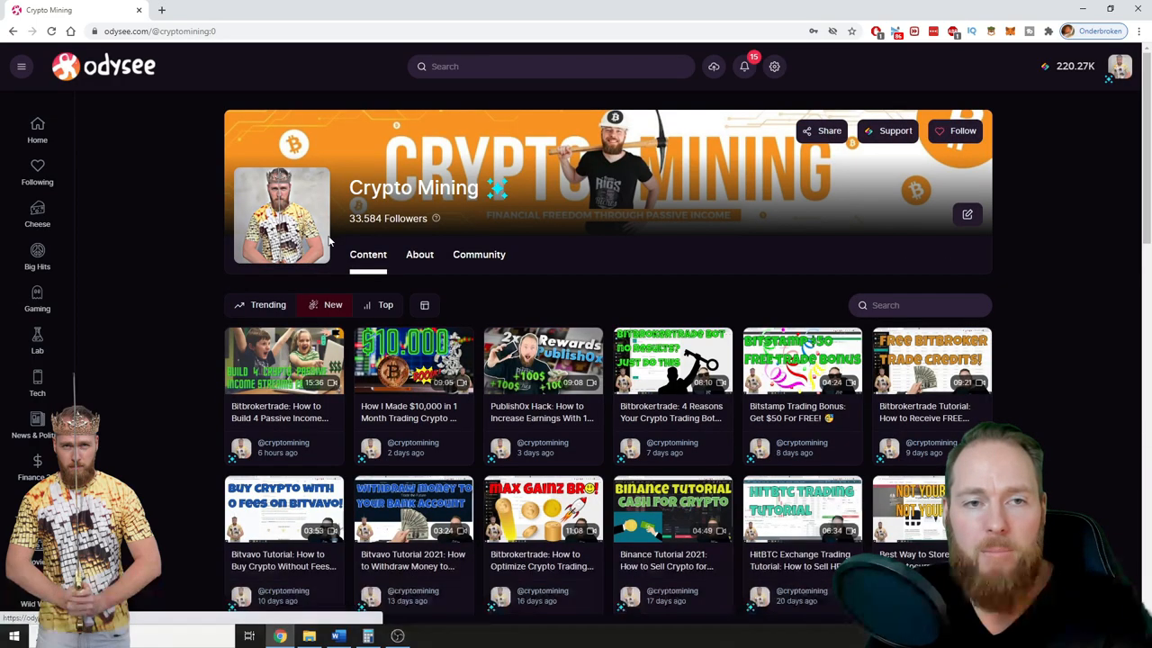
mouse_move(583, 309)
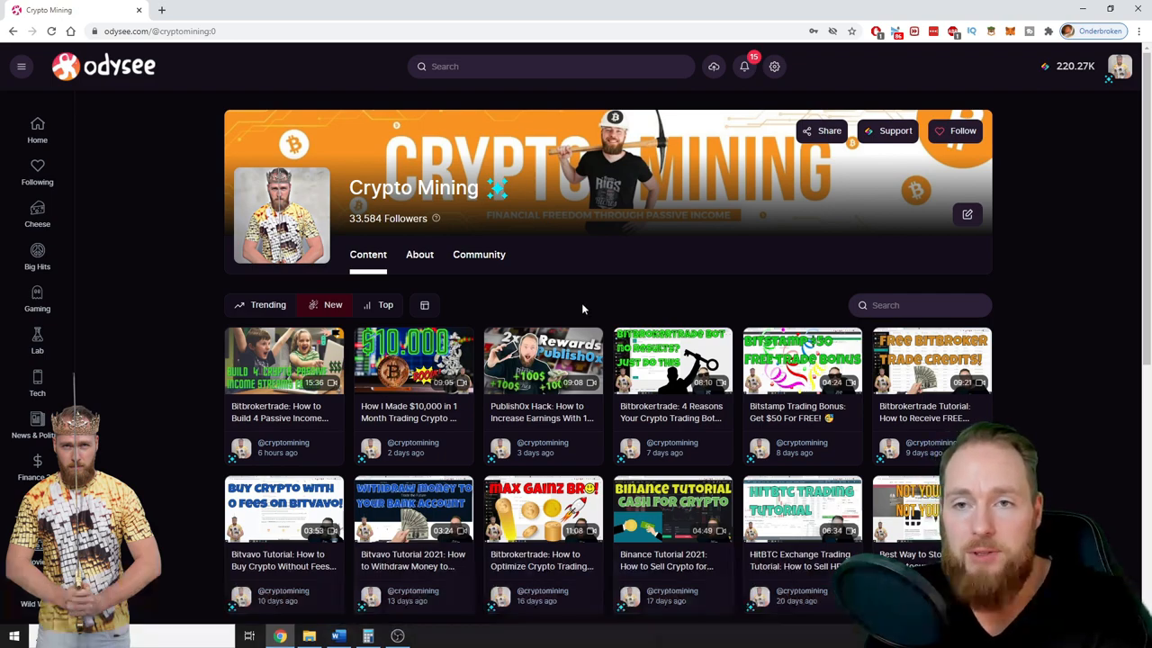
mouse_move(875, 166)
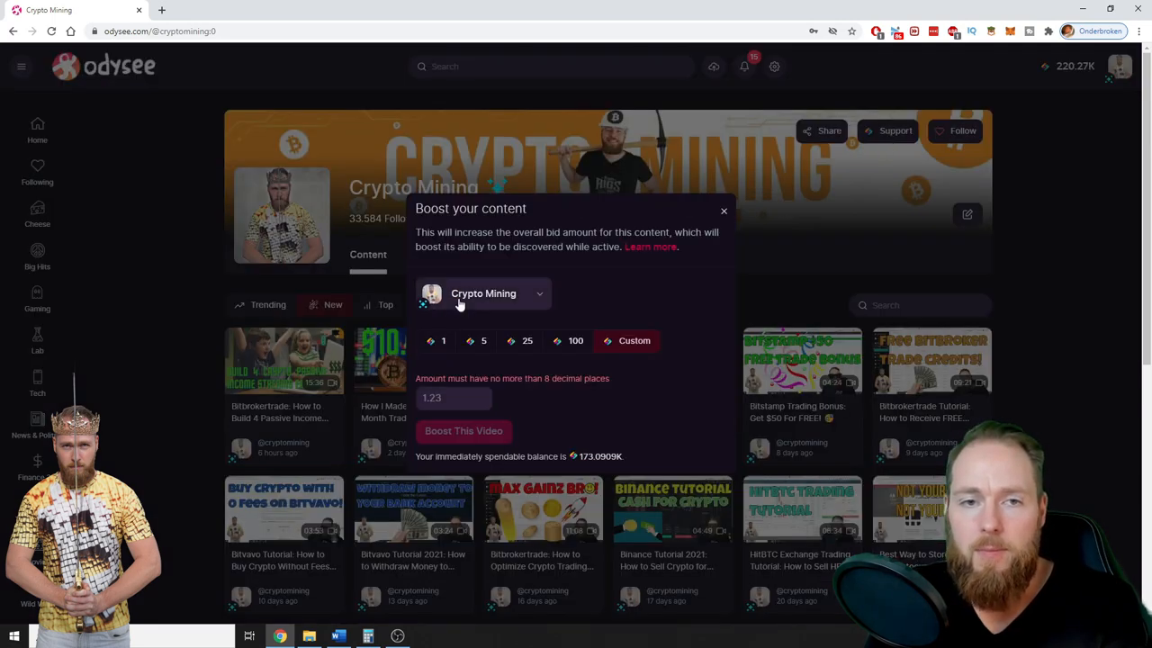
- Boost the Crypto Mining channel with a custom 1-credit amount from the 173,090 spendable credits
left_click(441, 398)
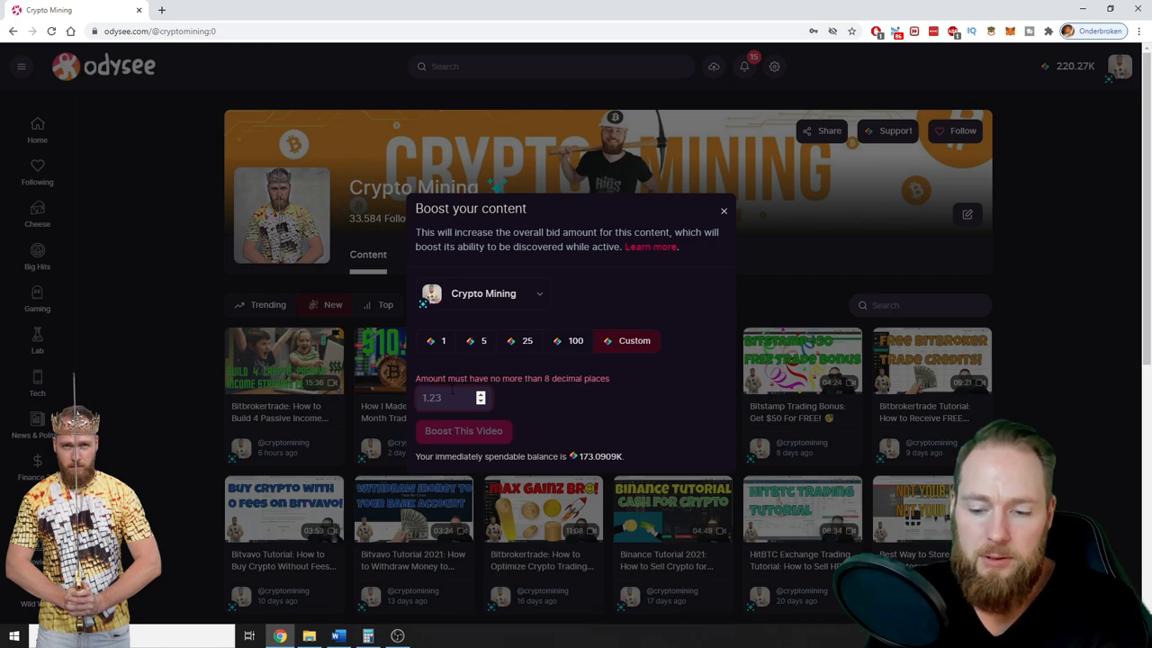
left_click(435, 340)
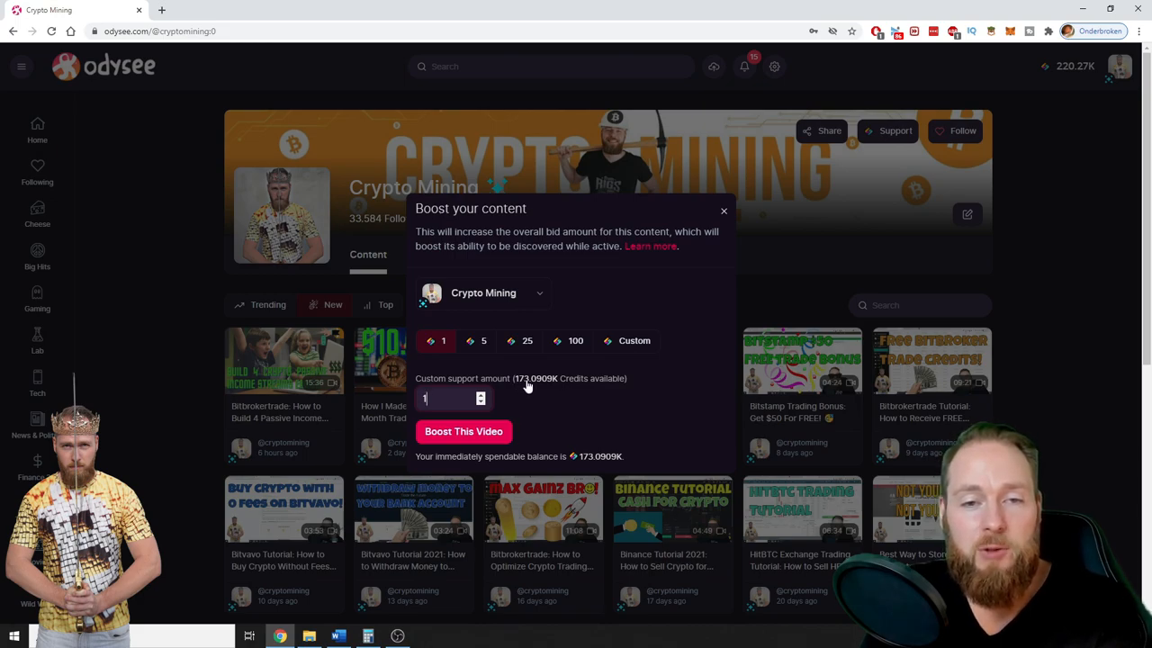
mouse_move(644, 406)
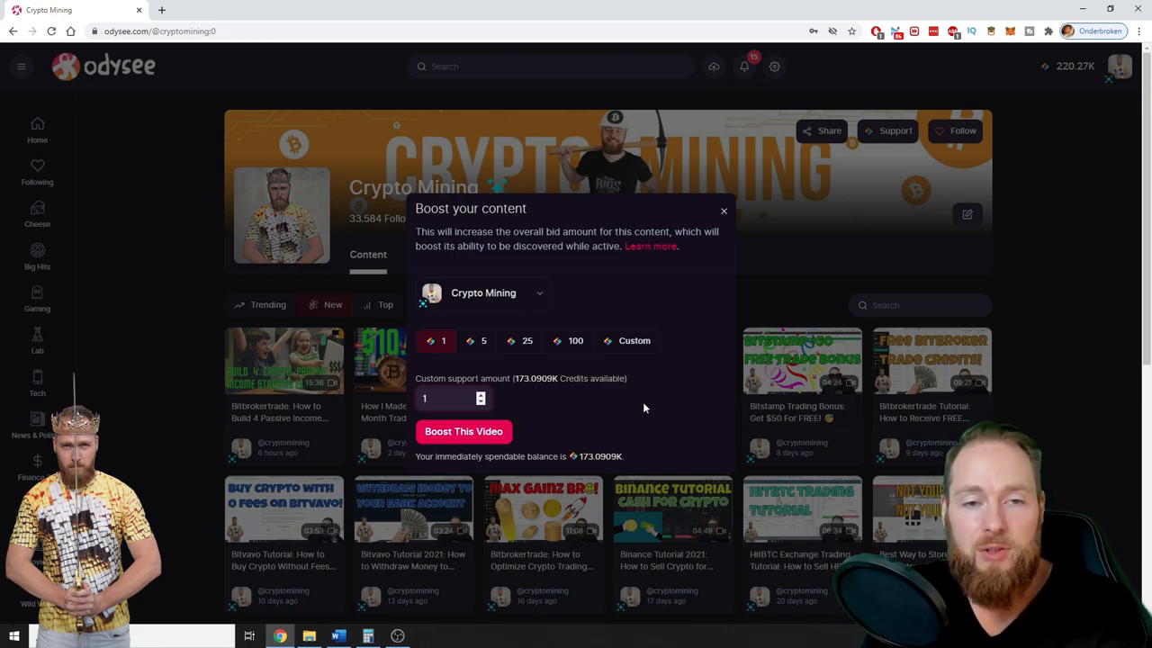
left_click(633, 340)
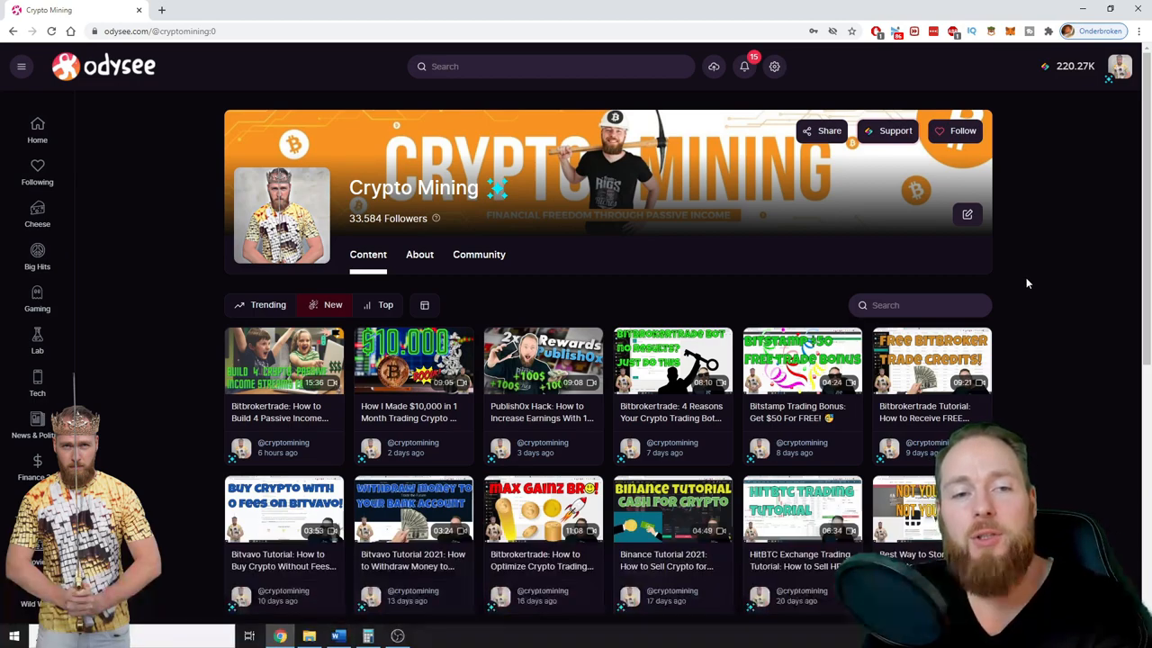
mouse_move(806, 247)
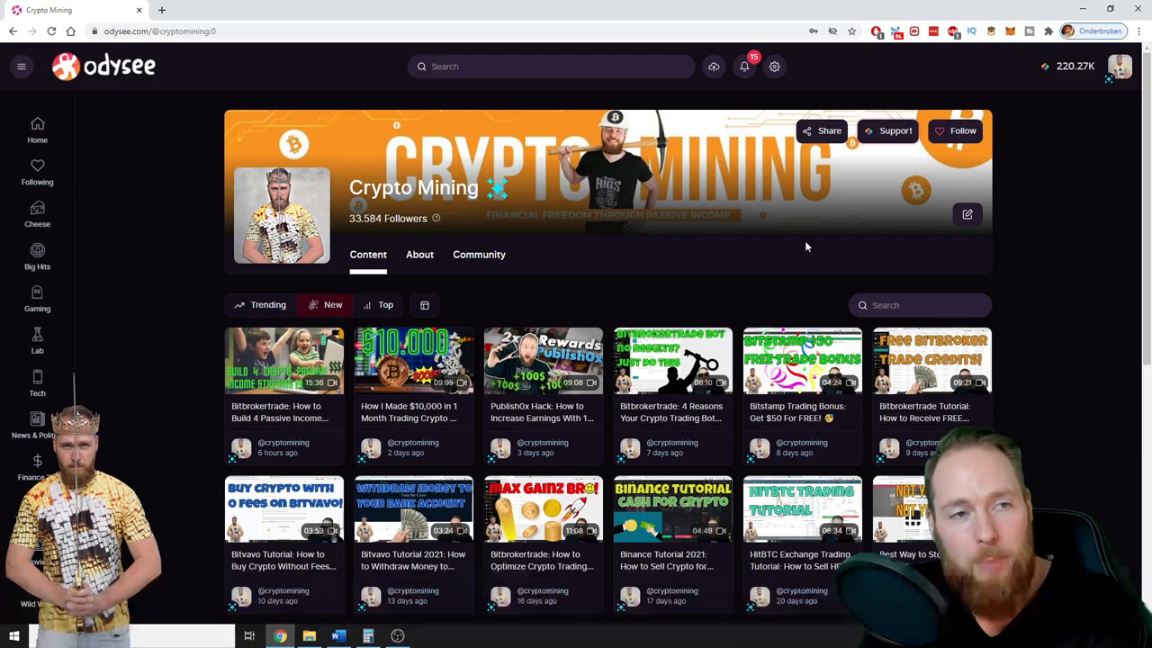
mouse_move(68, 171)
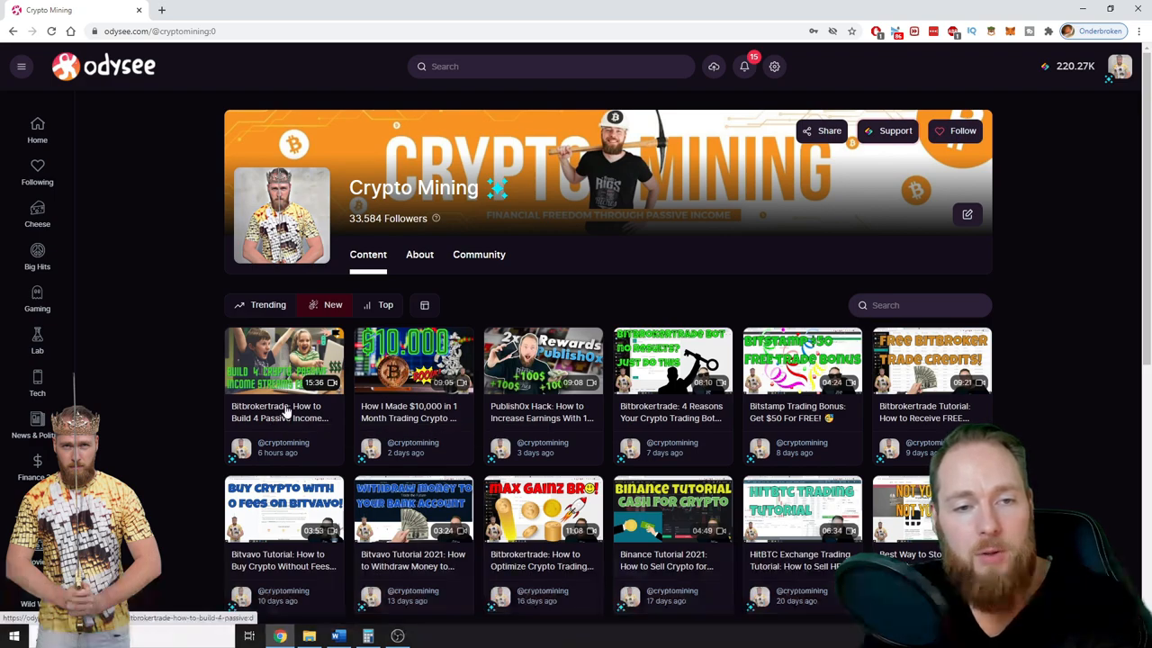
- Boost the passive income streams video with a custom amount, trying 1.23 then 23
left_click(284, 360)
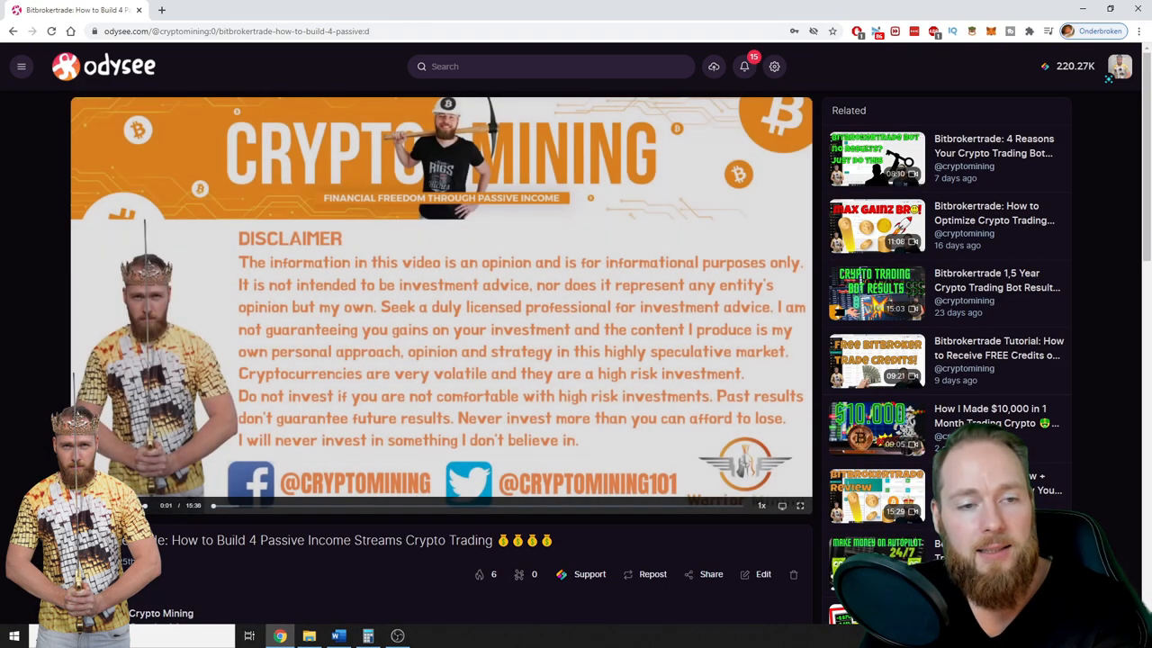
left_click(590, 572)
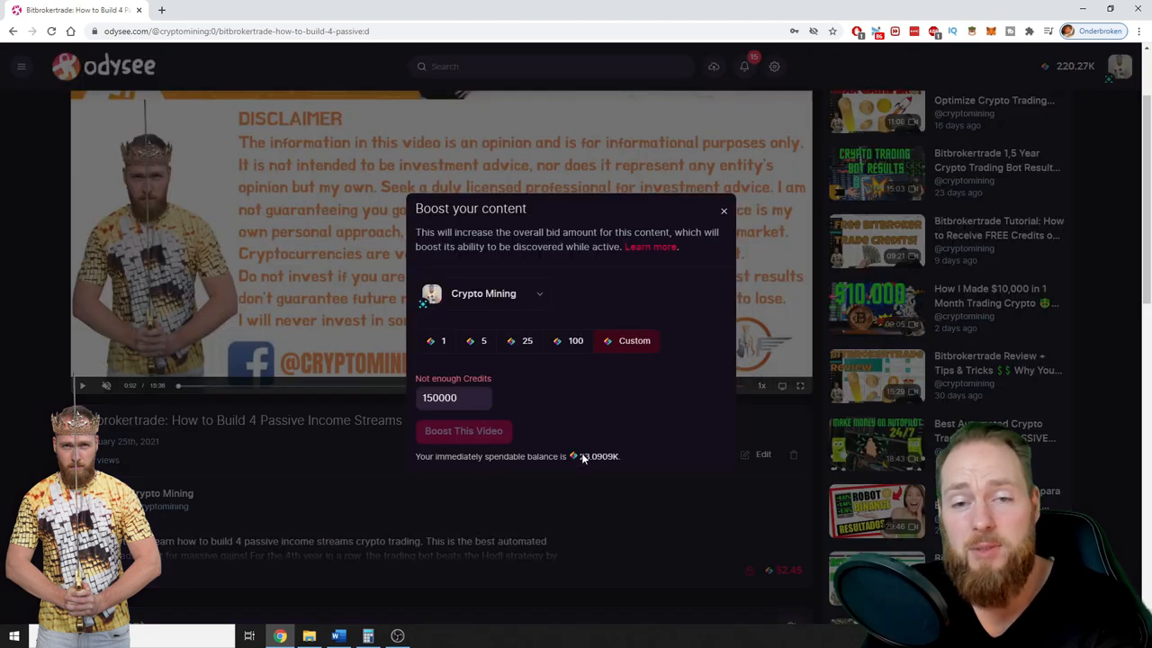
type("1.23")
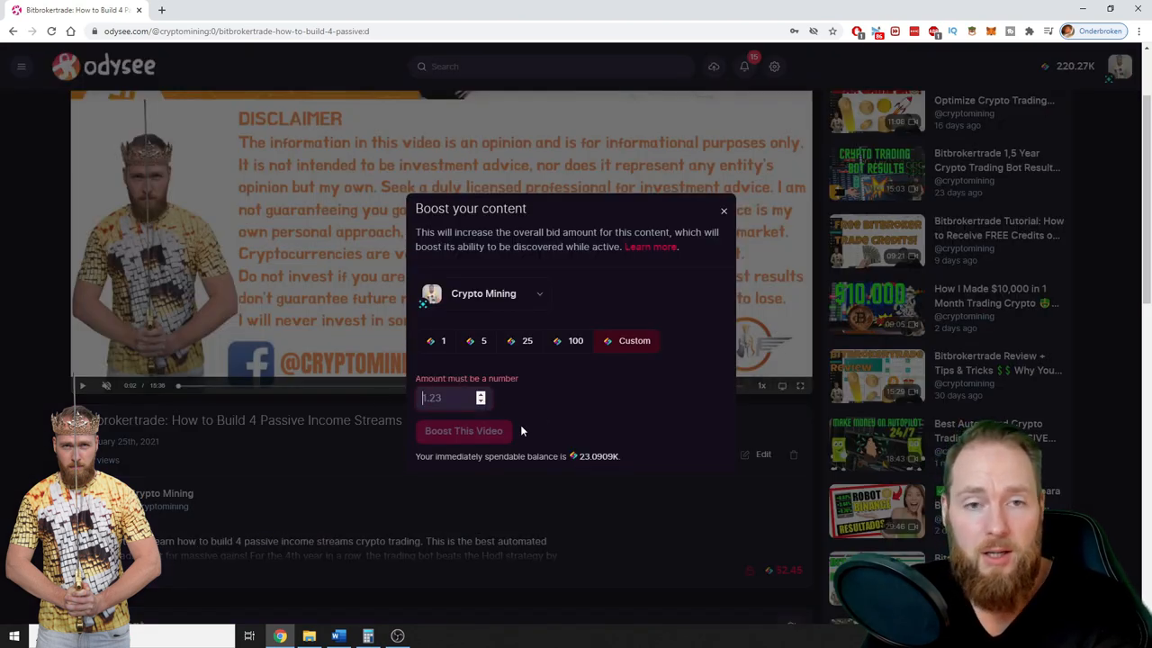
left_click(443, 340)
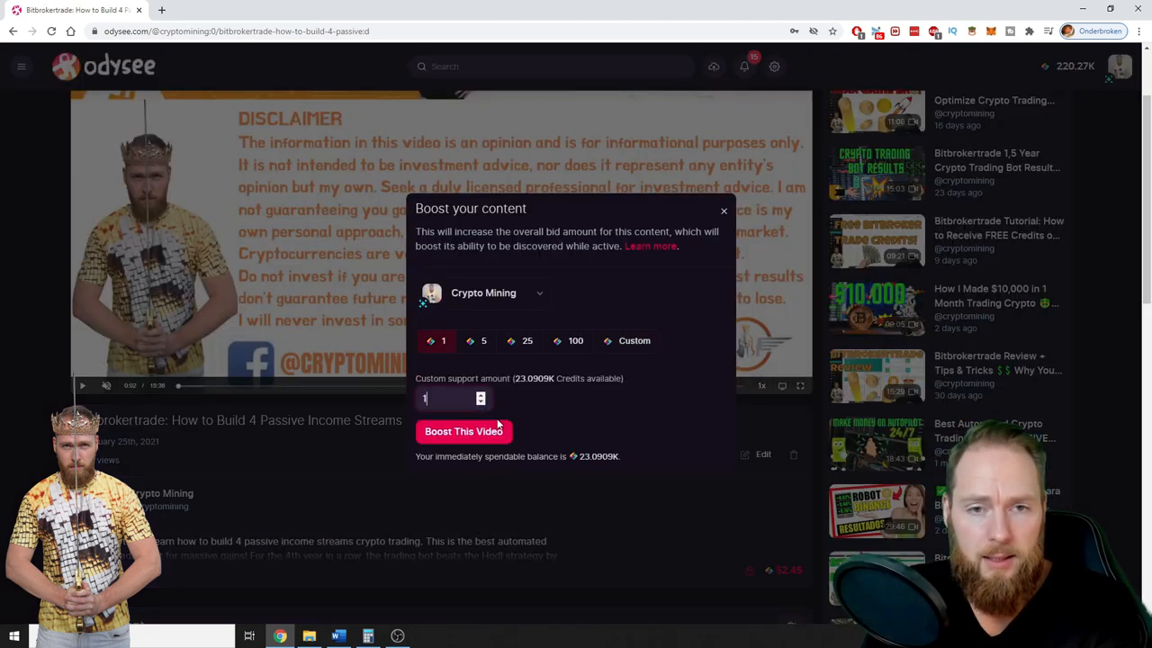
type("23")
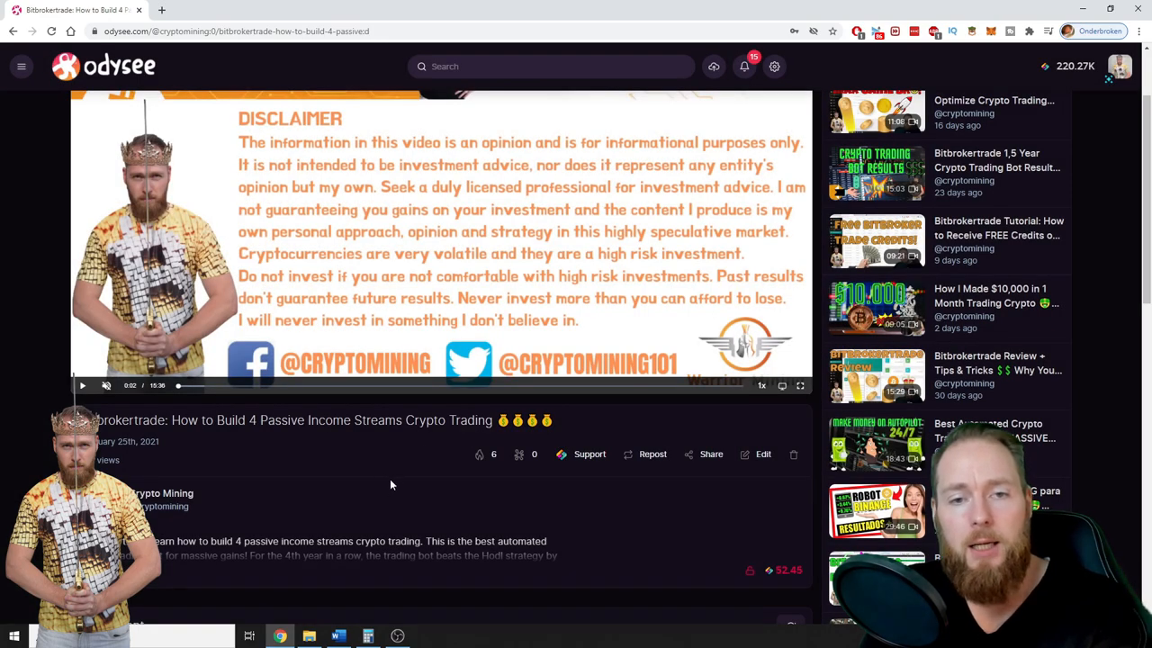
mouse_move(151, 457)
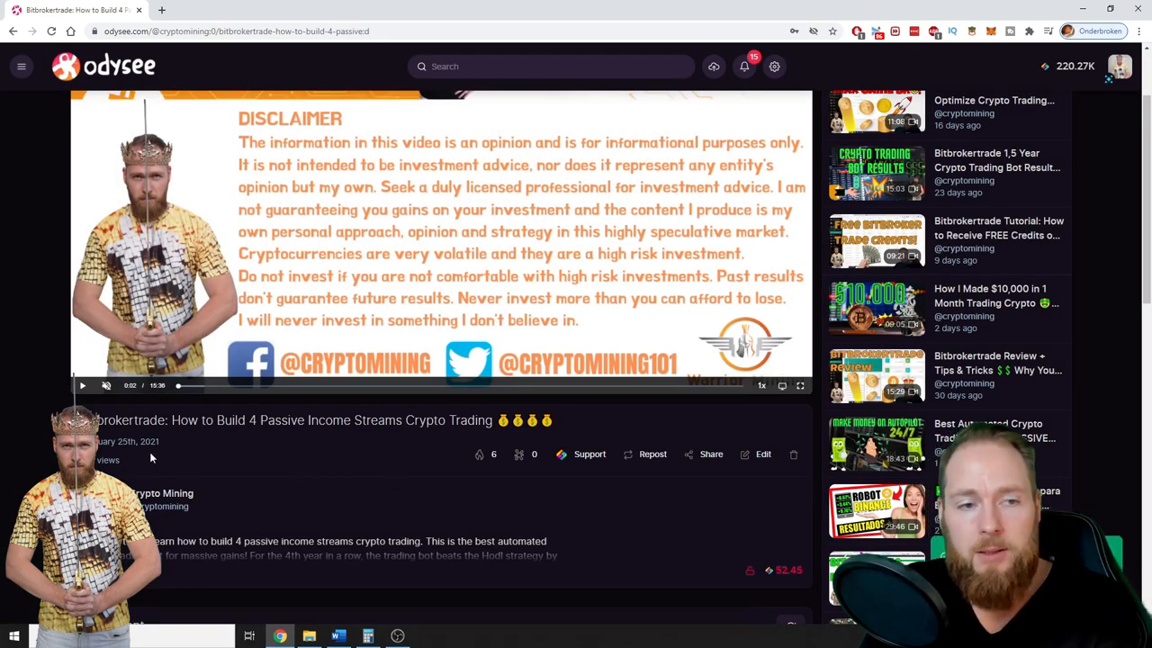
mouse_move(128, 461)
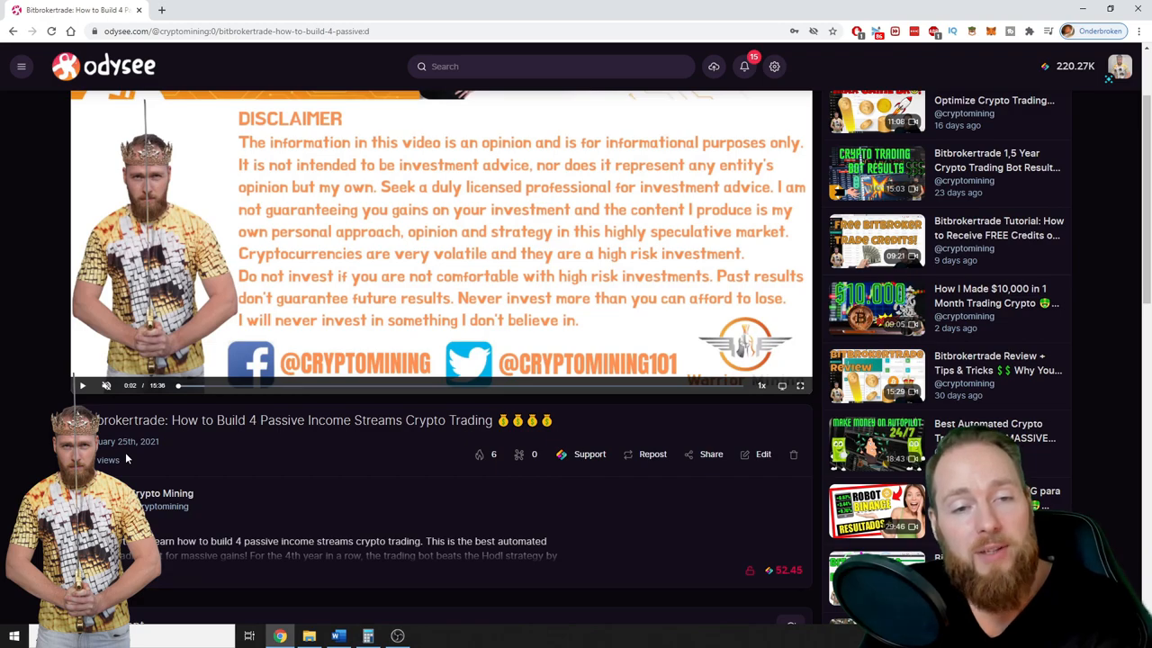
mouse_move(129, 455)
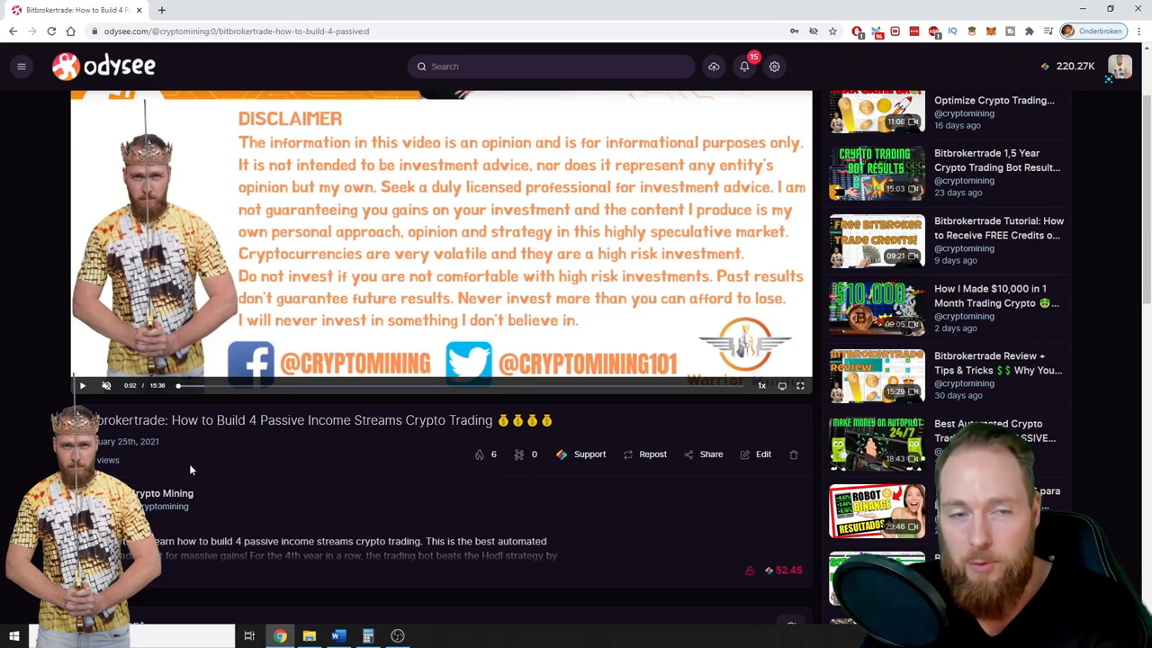
mouse_move(328, 468)
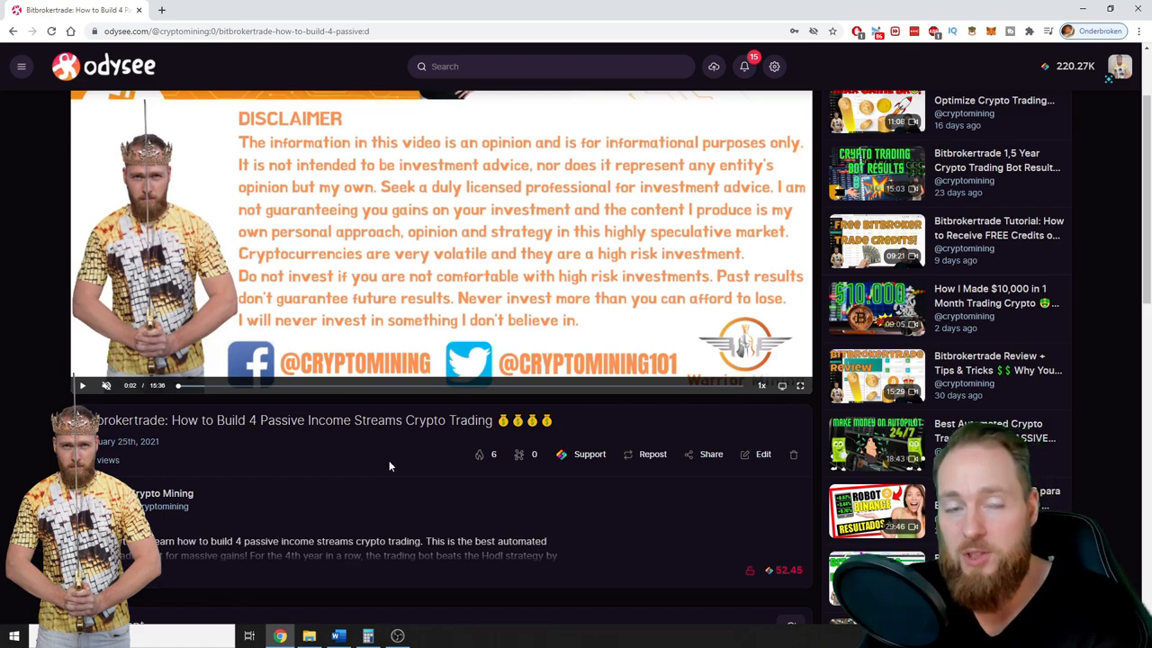
mouse_move(727, 310)
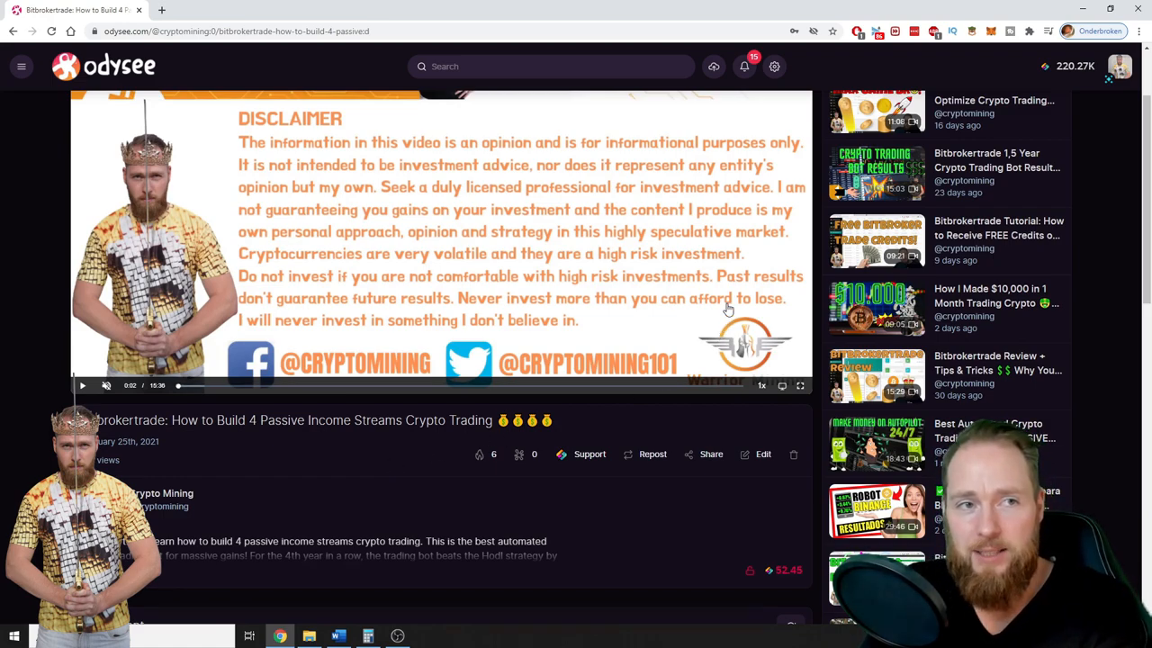
- Navigate from the account menu to the Finance 2.0 Trending category page
left_click(1120, 65)
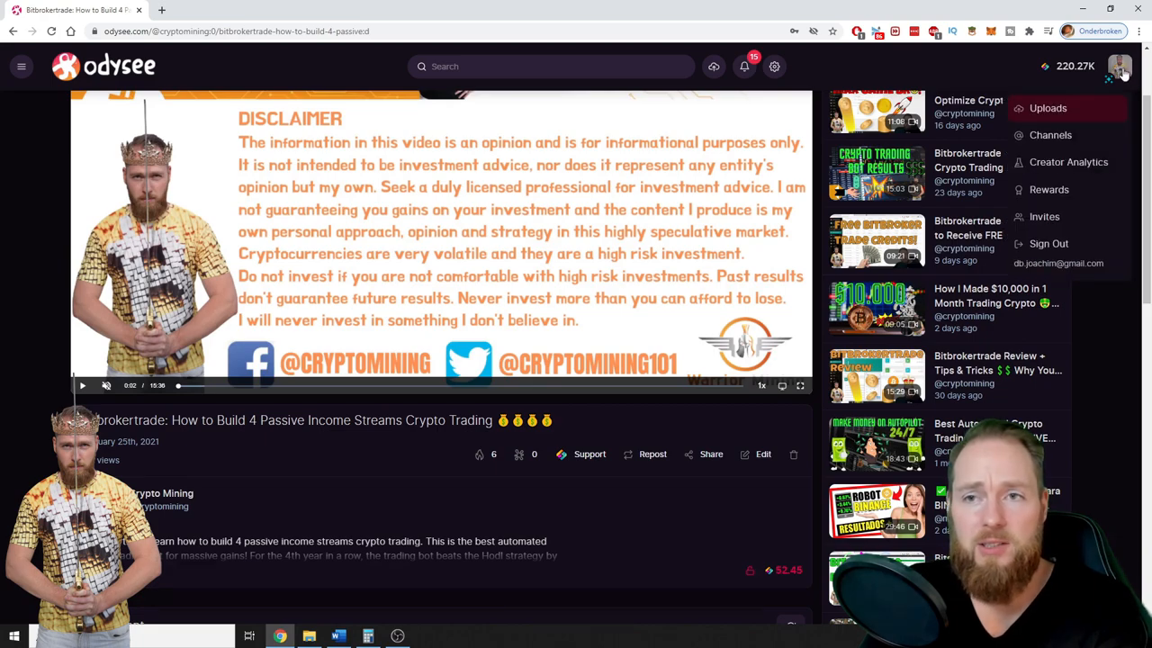
left_click(54, 340)
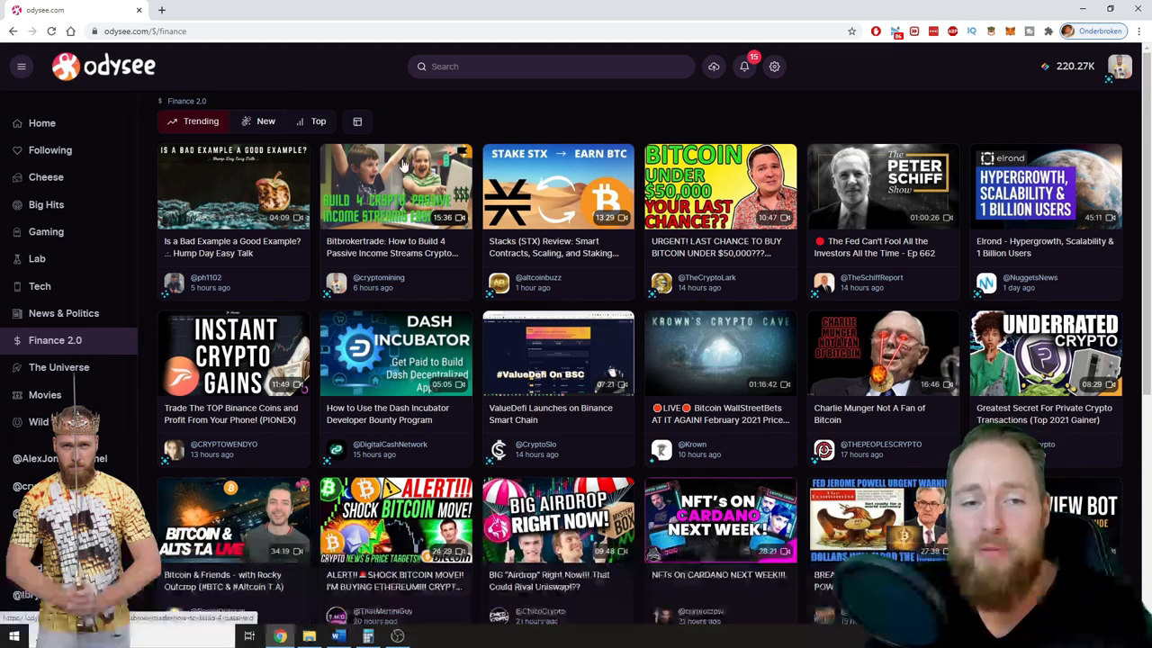
mouse_move(378, 284)
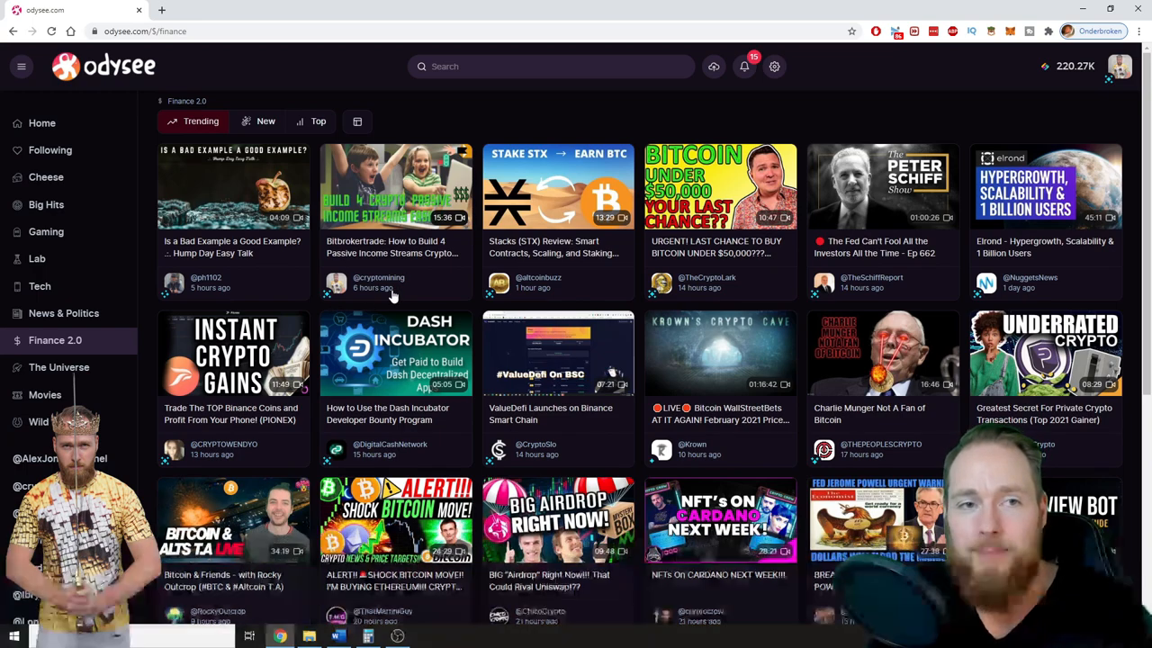
mouse_move(63, 286)
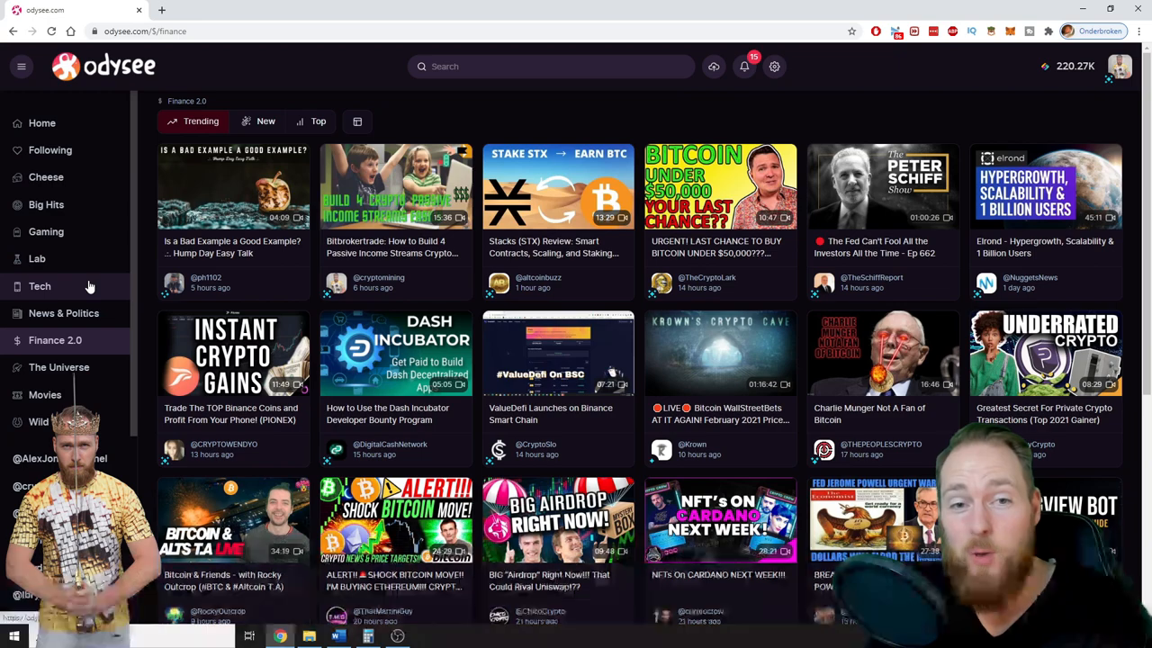